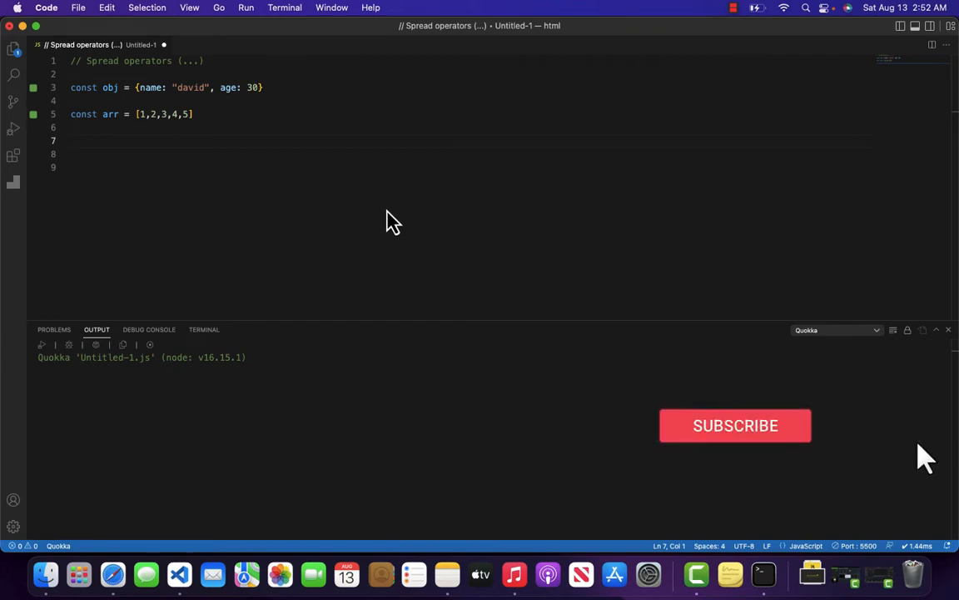
Type the '// objects' and '// arrays' comment headings below the obj and arr declarations
{"action": "type", "text": "//"}
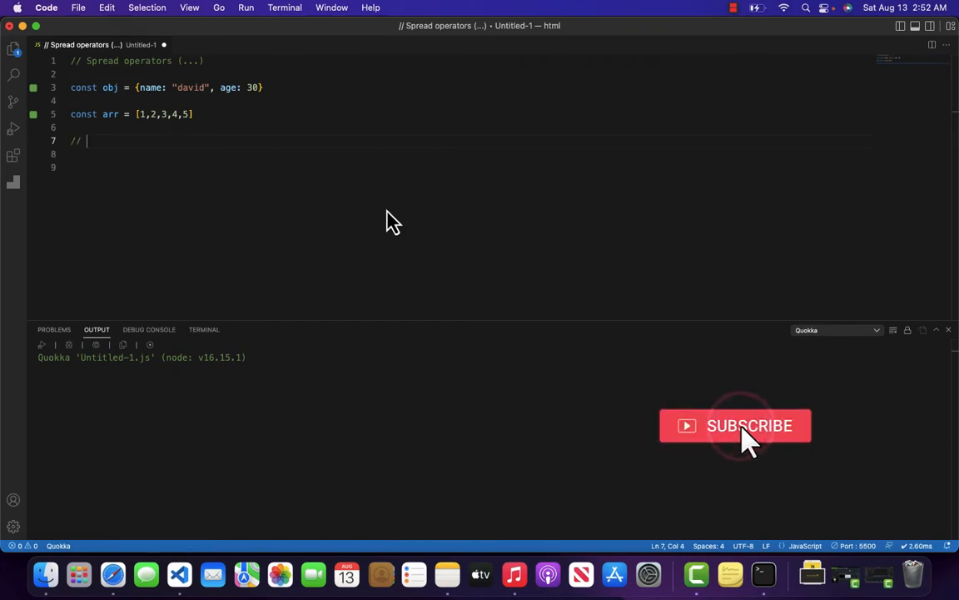
{"action": "type", "text": "objects"}
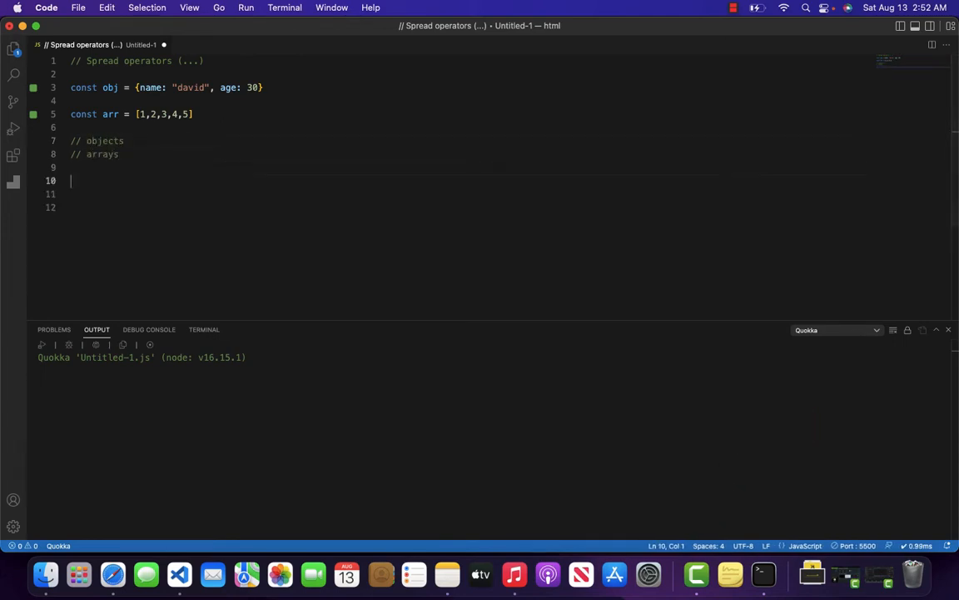
Add console.log(...arr) and console.log(1,2,3,4,5), both printing 1 2 3 4 5
{"action": "type", "text": "console"}
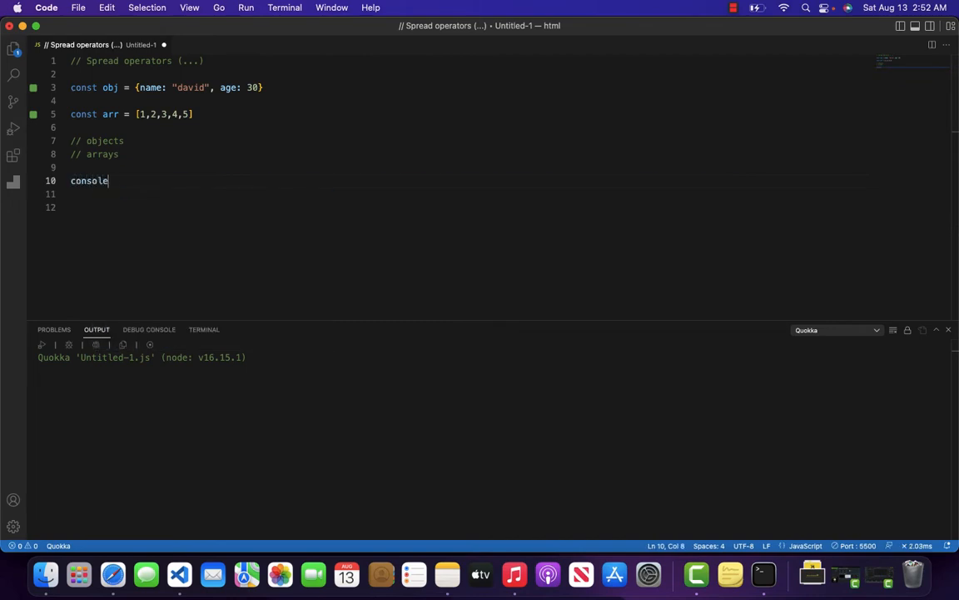
{"action": "type", "text": ".log()"}
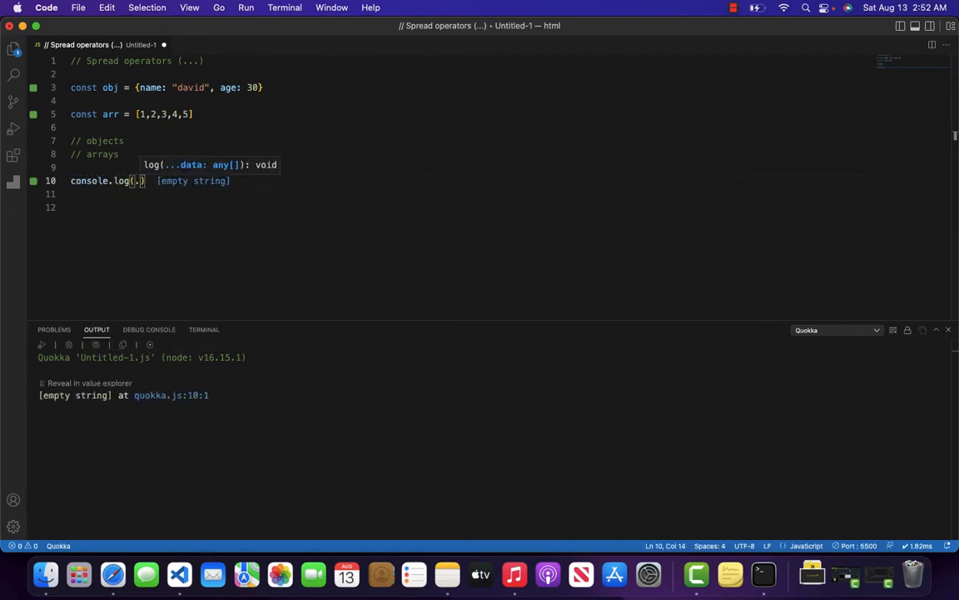
{"action": "type", "text": "...arr"}
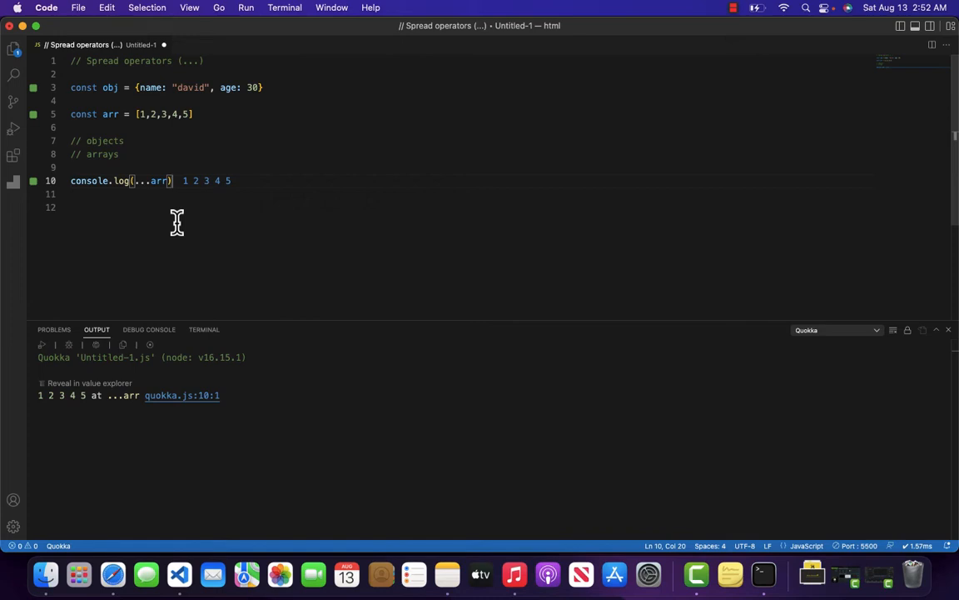
{"action": "type", "text": "console.log(1,2,3,4,5"}
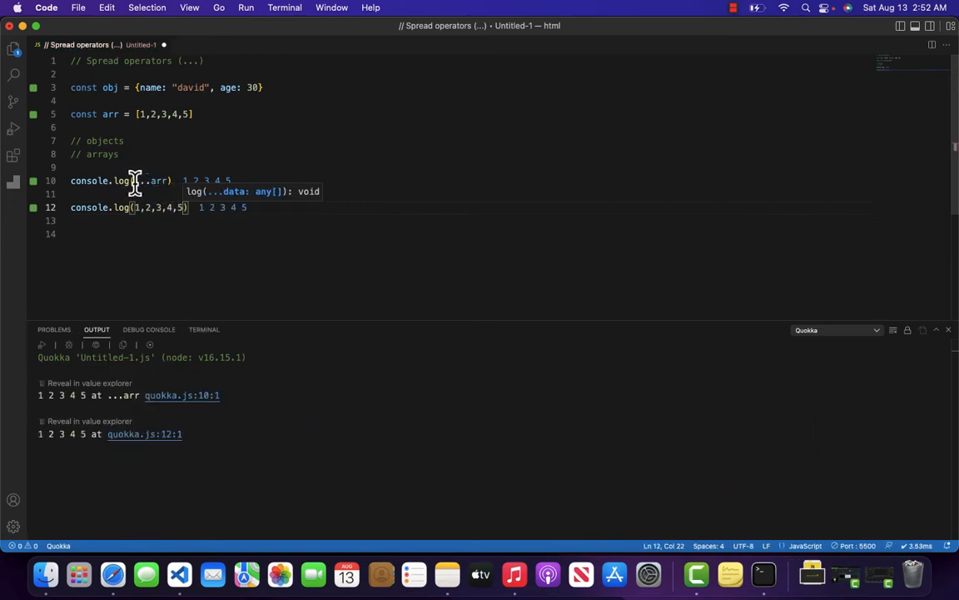
{"action": "double_click", "coordinate": [154, 180]}
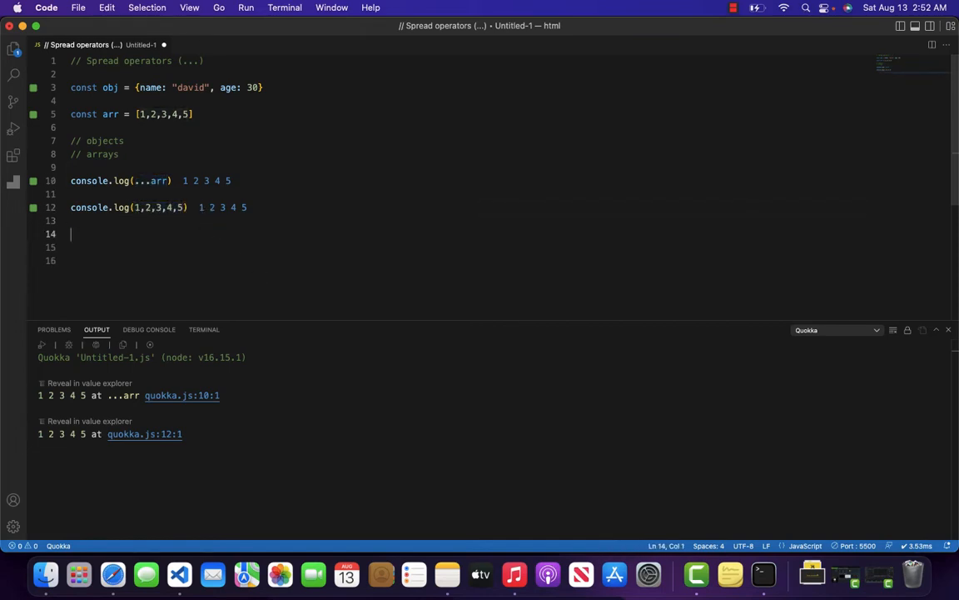
Type the '// clone an array' and '// clone an object' comments on new lines
{"action": "type", "text": "//"}
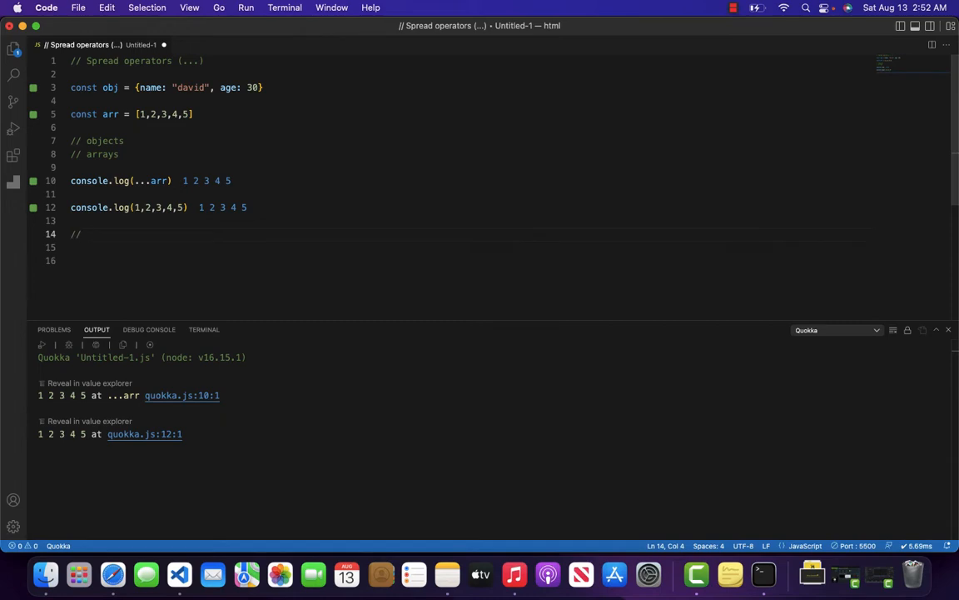
{"action": "type", "text": "clone an array"}
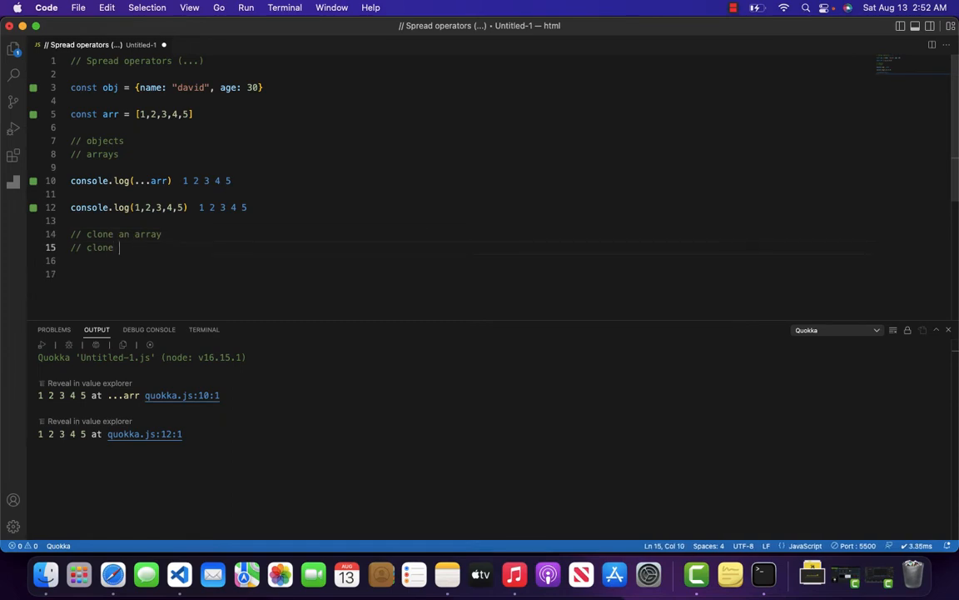
{"action": "type", "text": "an object"}
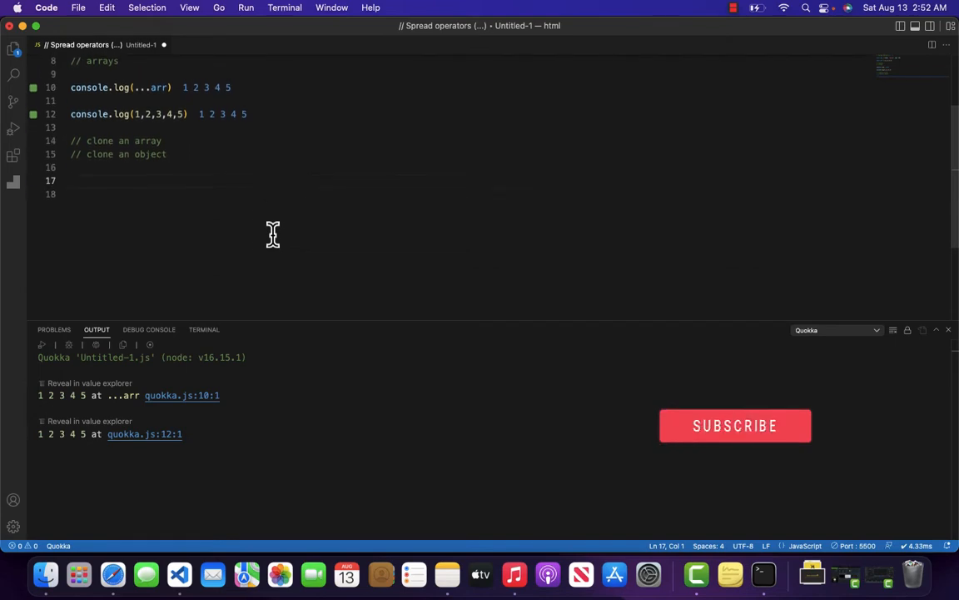
Define const arr2 = [...arr] and log arr2
{"action": "type", "text": "const arr2"}
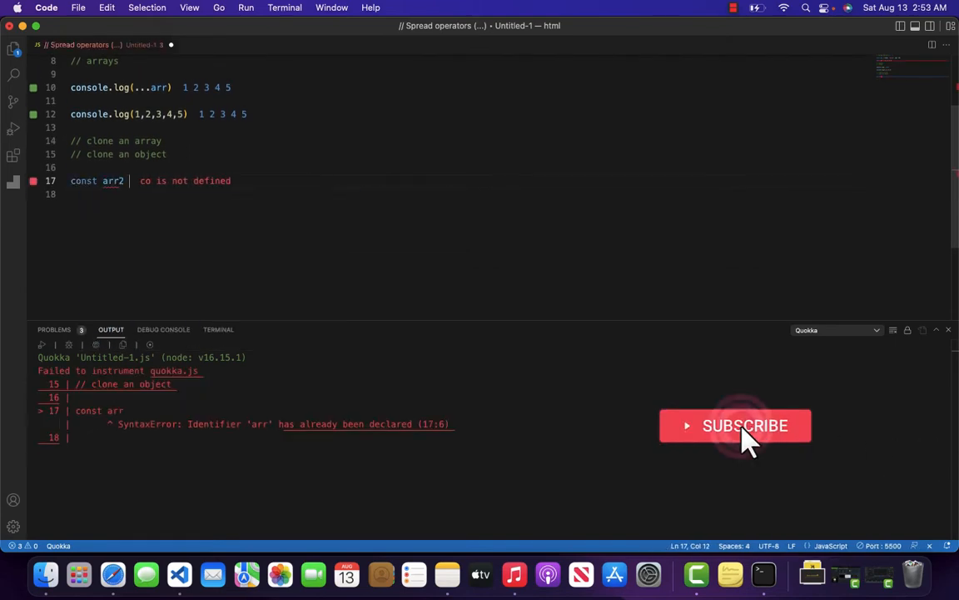
{"action": "type", "text": "= []"}
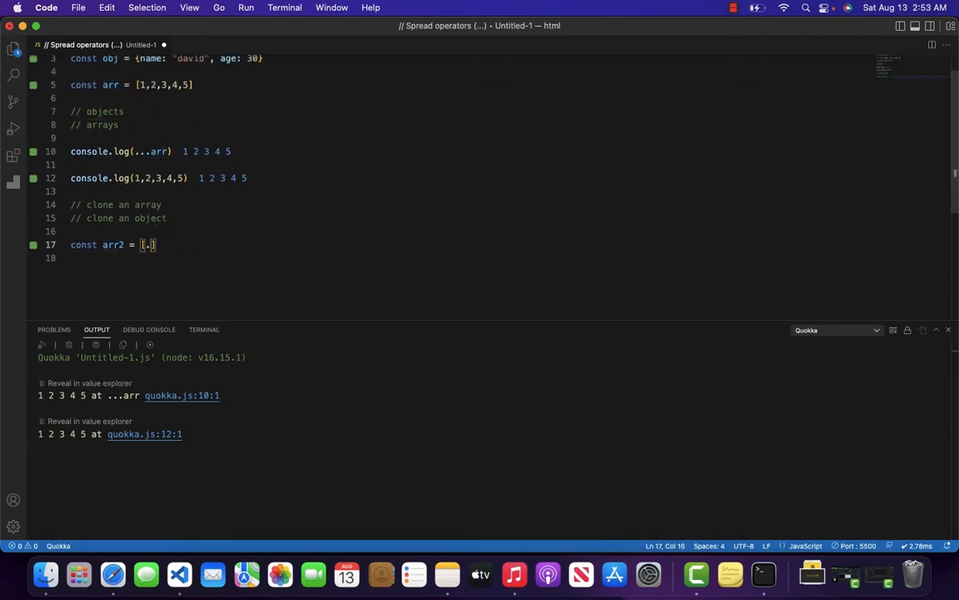
{"action": "type", "text": "..arr"}
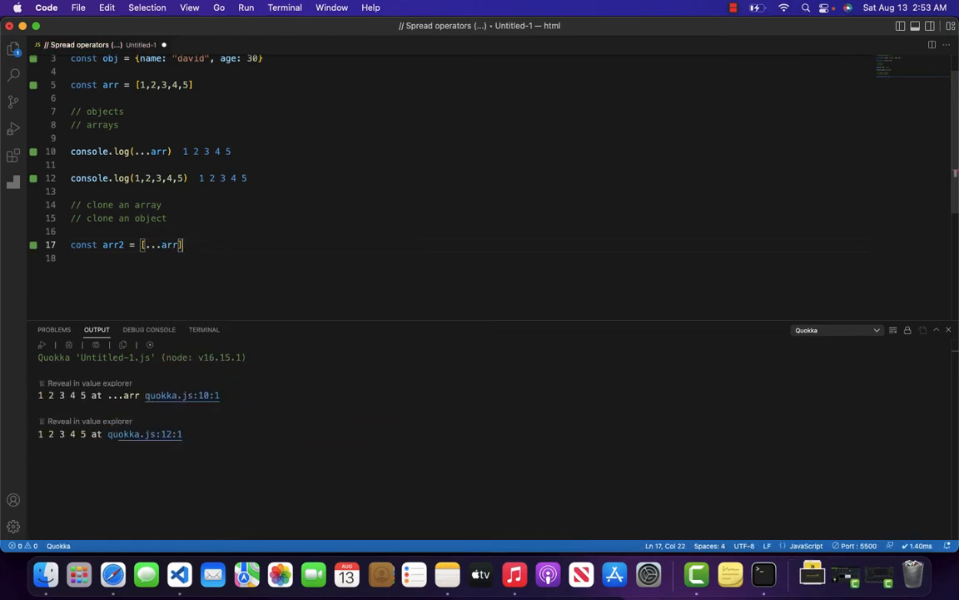
{"action": "type", "text": "console.log(arr2"}
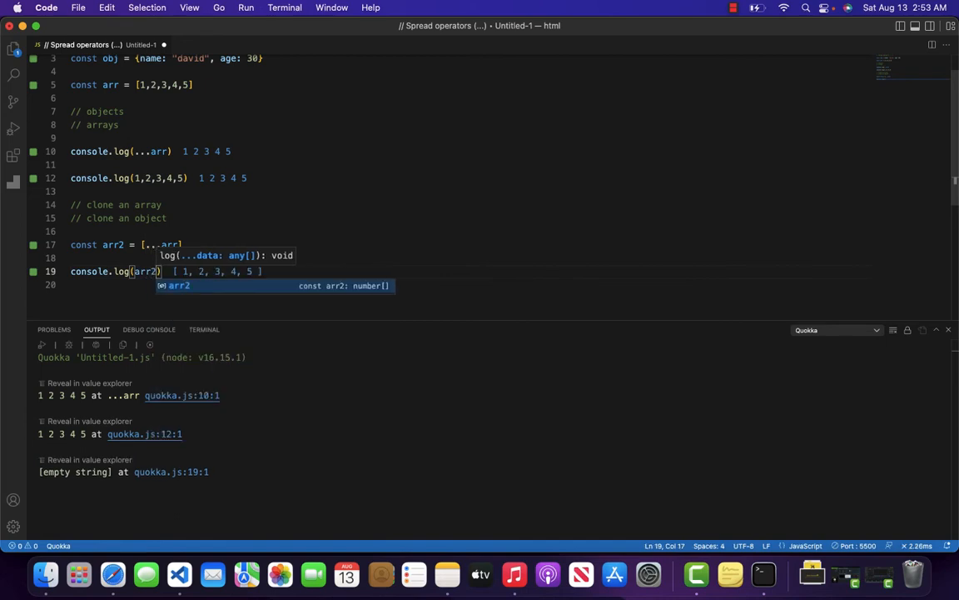
Append 6,7,8,9 inside arr2's brackets so it prints [1, 2, 3, 4, 5, 6, 7, 8, 9]
{"action": "left_click", "coordinate": [163, 204]}
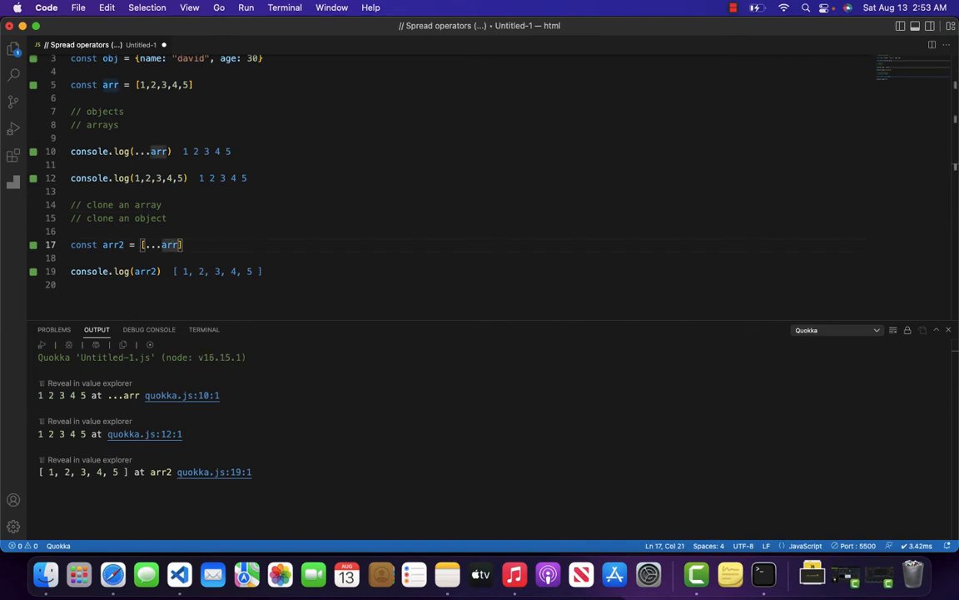
{"action": "type", "text": ",6"}
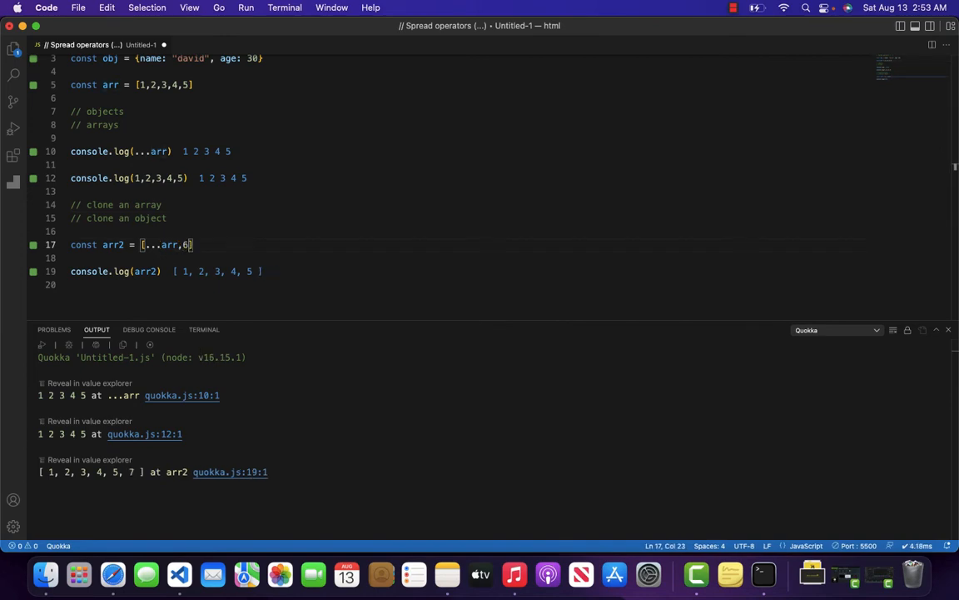
{"action": "type", "text": "7,8,9"}
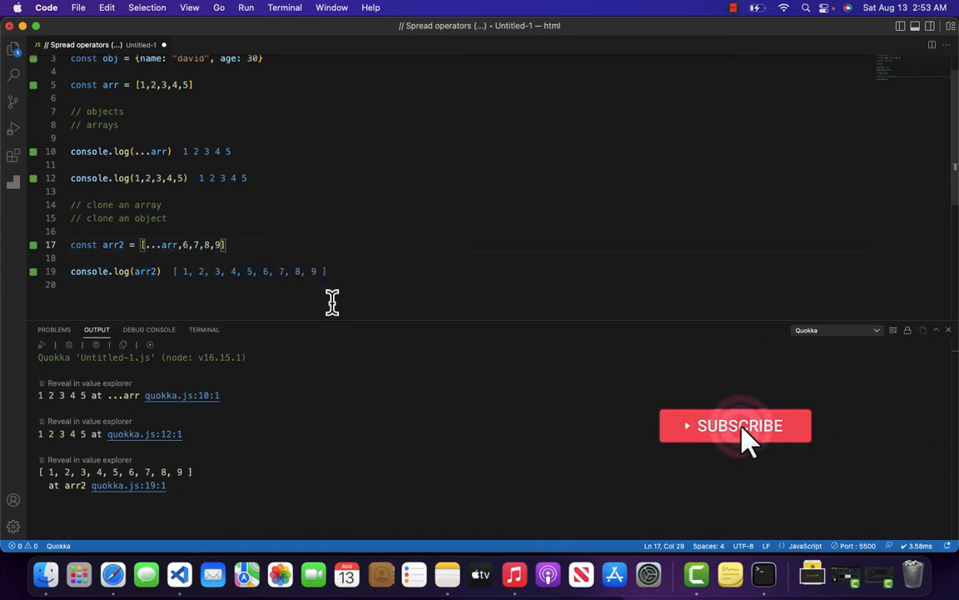
{"action": "double_click", "coordinate": [145, 270]}
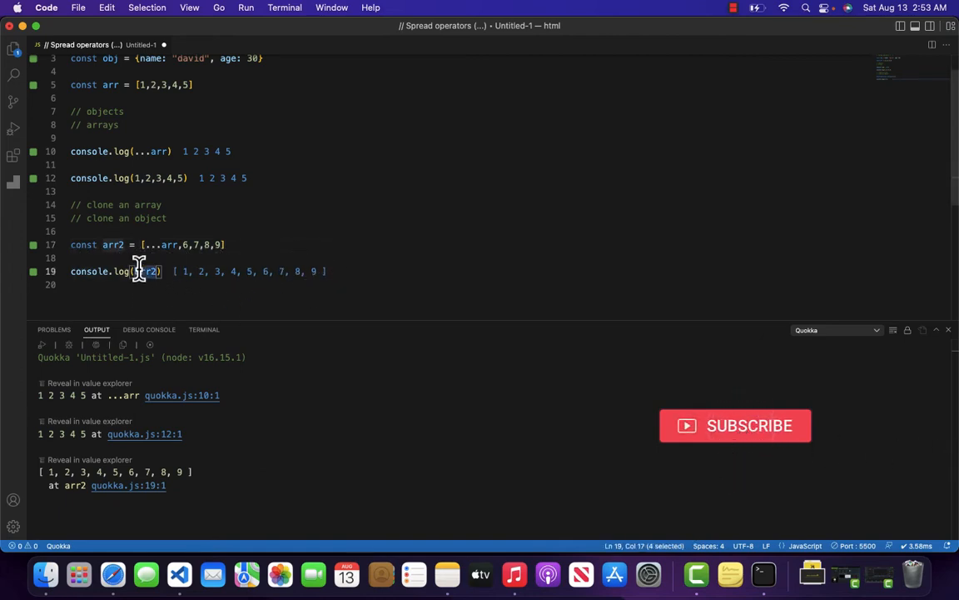
{"action": "mouse_move", "coordinate": [112, 244]}
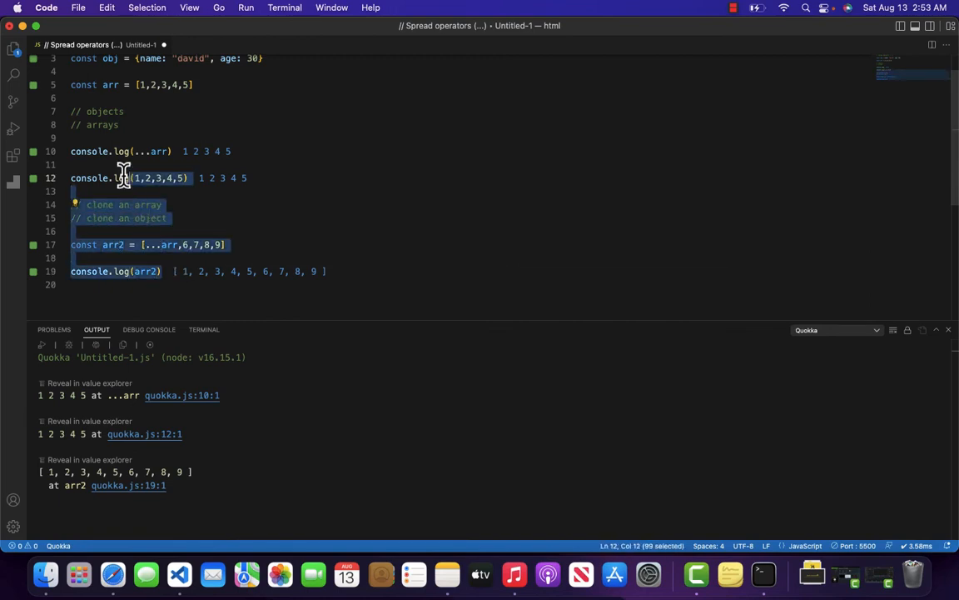
Replace the array examples with const obj2 = {...obj} and console.log(obj2)
{"action": "key", "text": "Delete"}
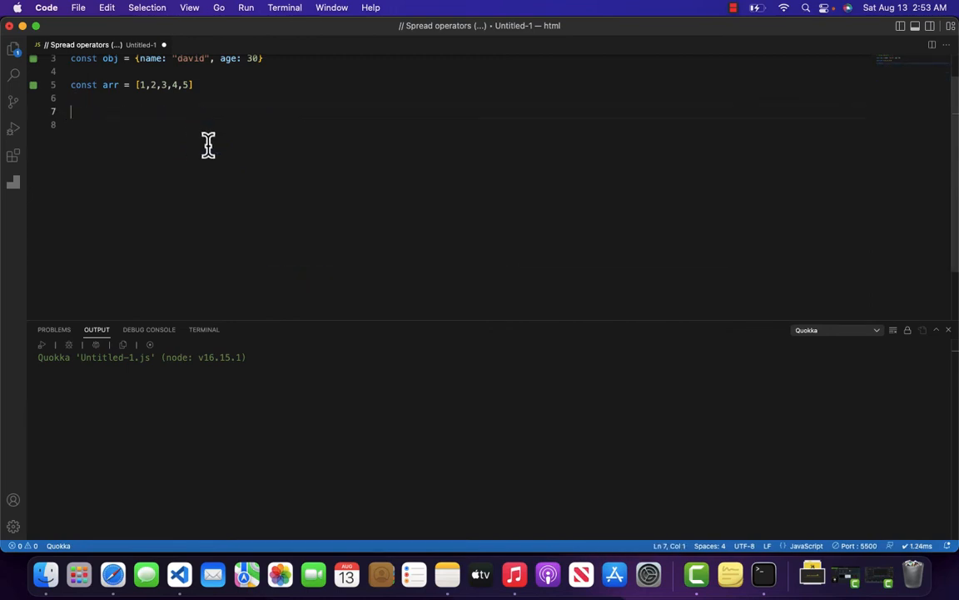
{"action": "type", "text": "const obj2"}
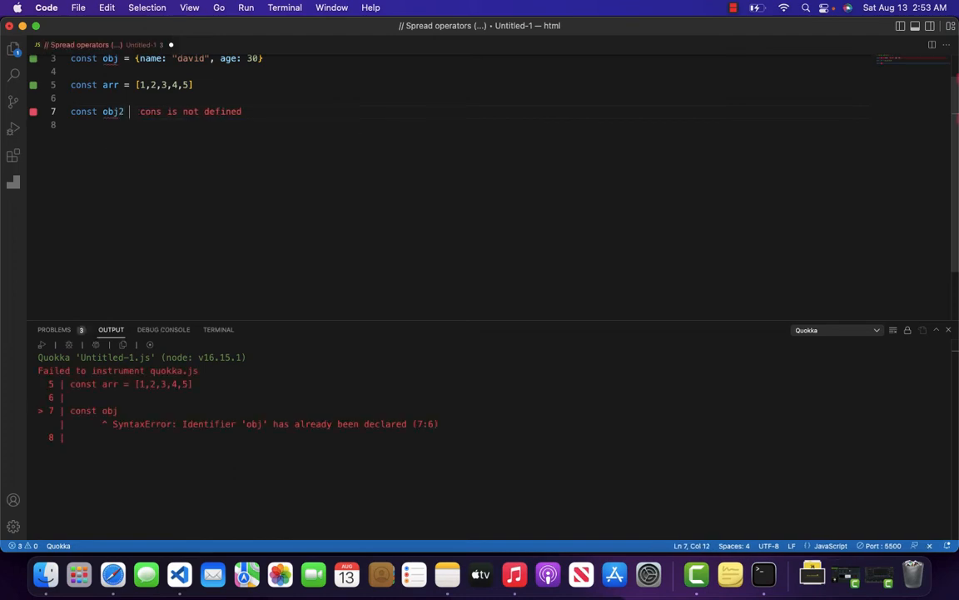
{"action": "type", "text": "= {..."}
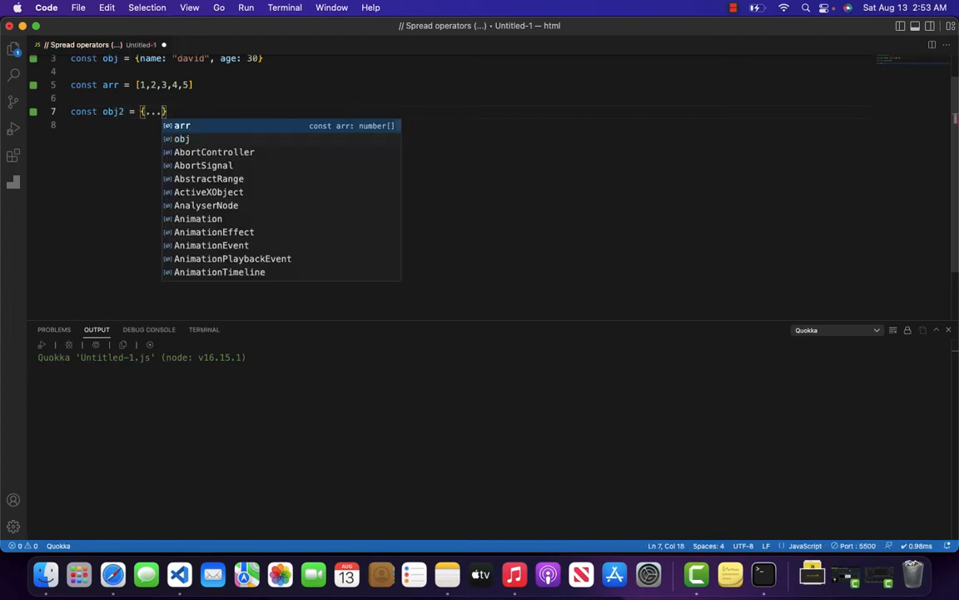
{"action": "type", "text": "obj"}
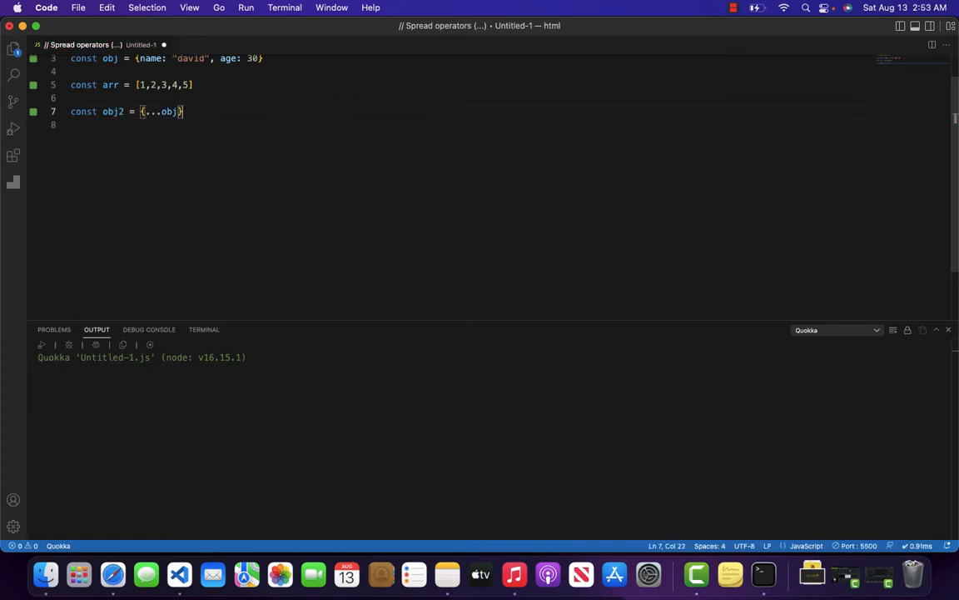
{"action": "type", "text": "console"}
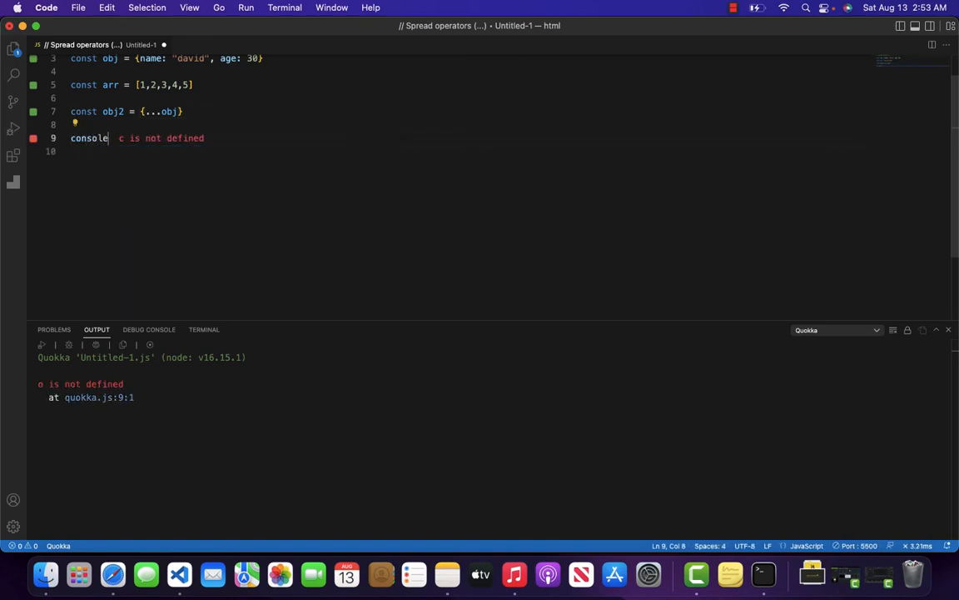
{"action": "type", "text": ".log()"}
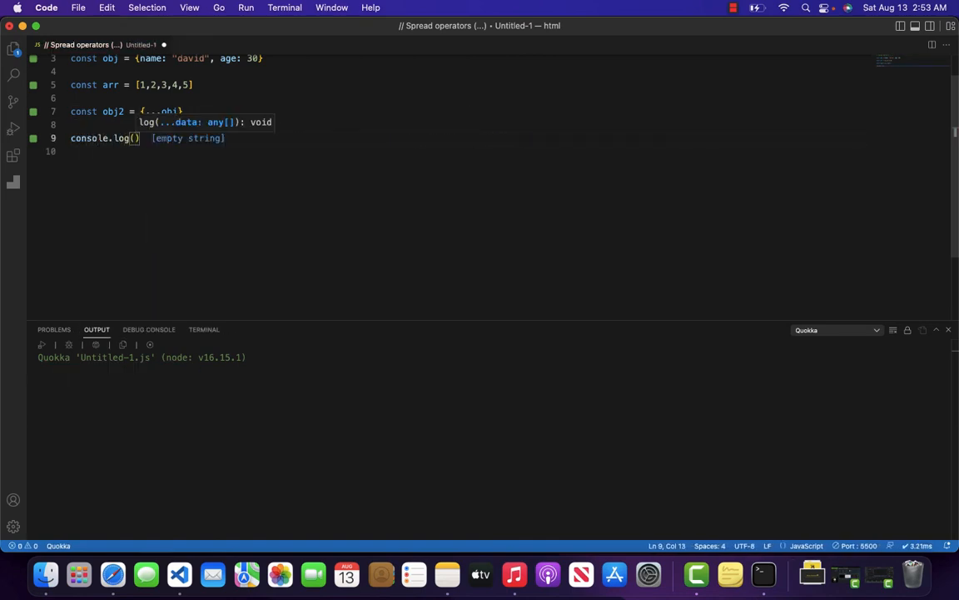
{"action": "type", "text": "obj2"}
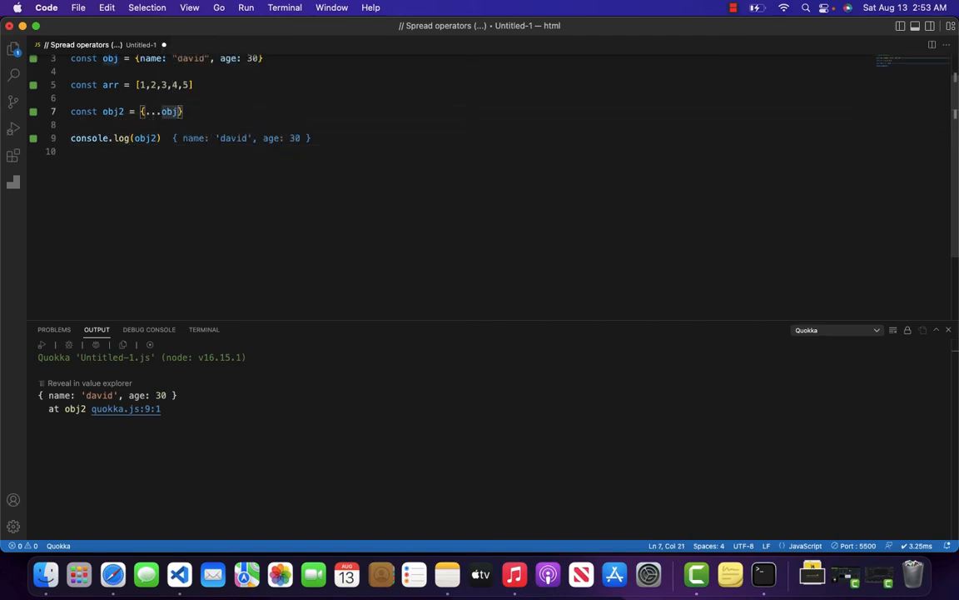
Add status: false to obj2, printing { name: 'david', age: 30, status: false }
{"action": "type", "text": ", status:"}
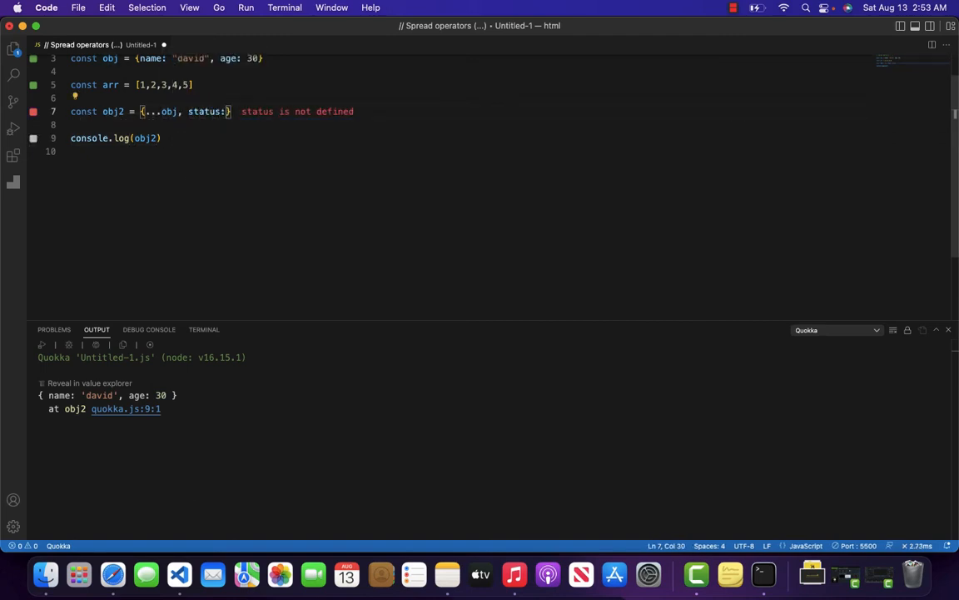
{"action": "type", "text": "false"}
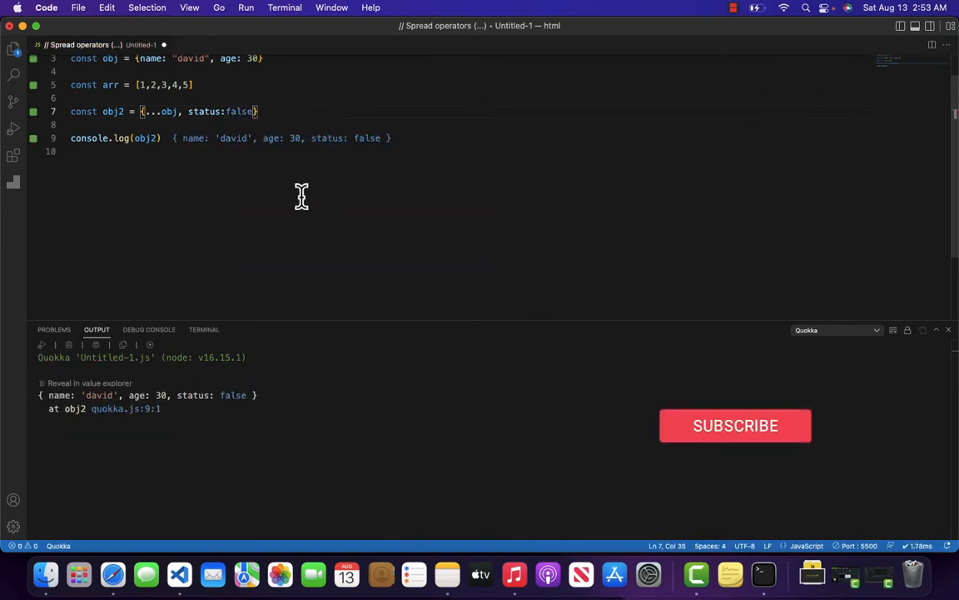
{"action": "double_click", "coordinate": [204, 111]}
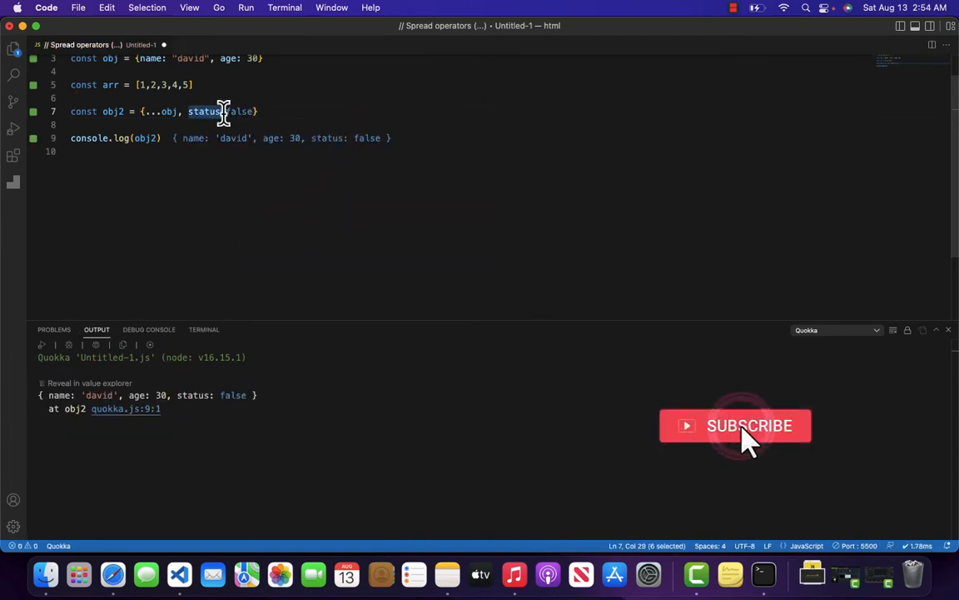